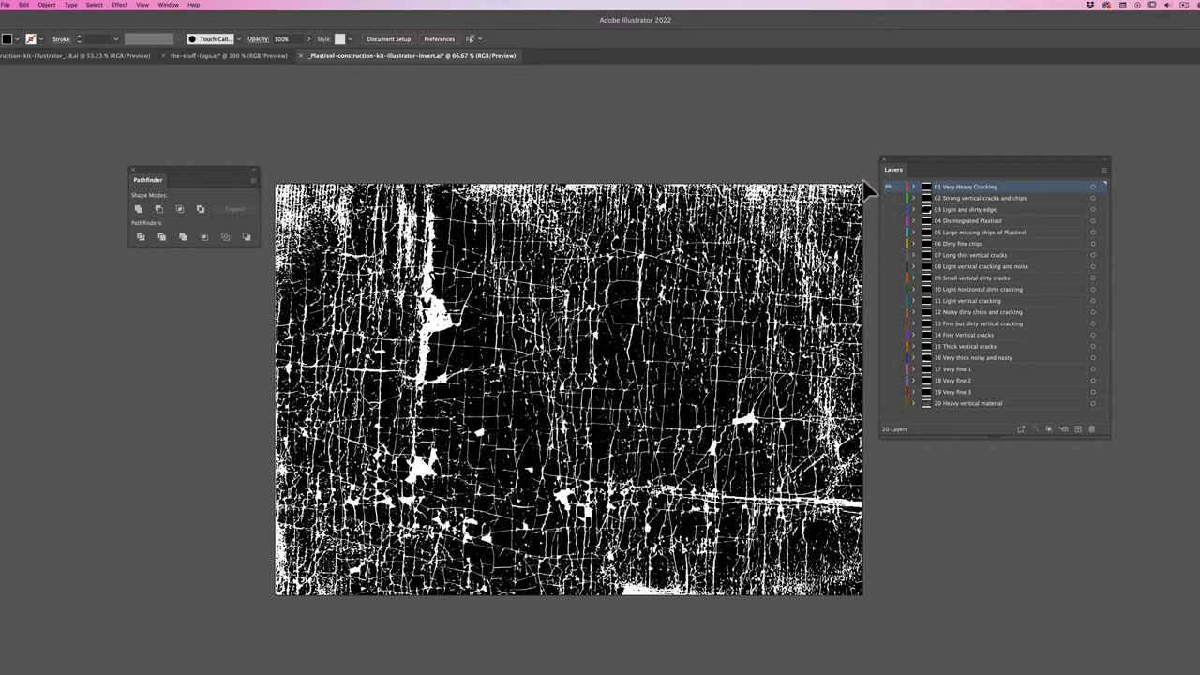
Target the 06 Dirty fine chips texture layer for the tongue logo.
{"action": "key", "text": "ctrl+y"}
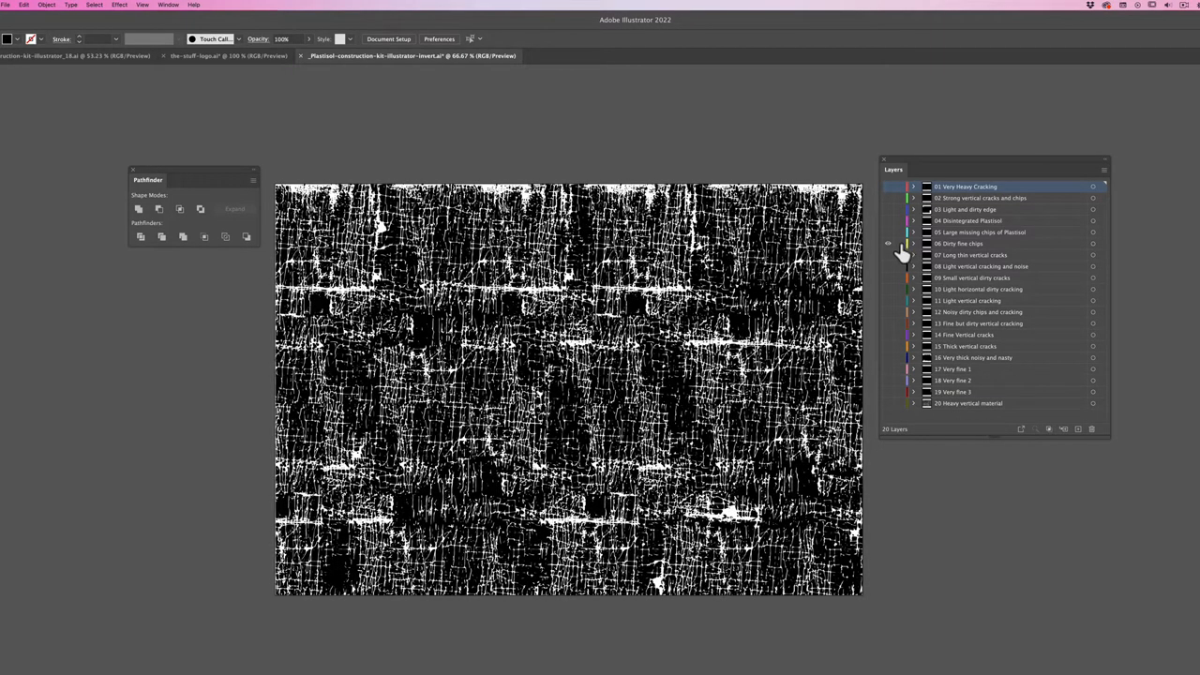
{"action": "left_click", "coordinate": [975, 244]}
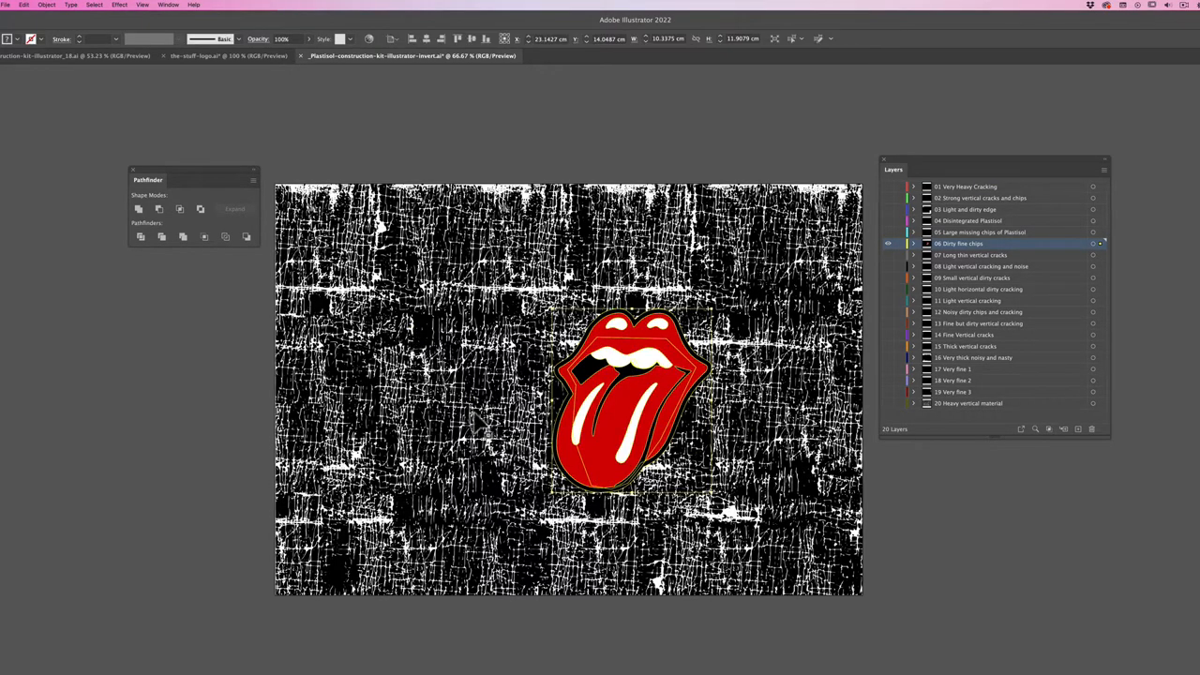
Enlarge the red tongue logo and send it behind the crack texture.
{"action": "left_click", "coordinate": [173, 7]}
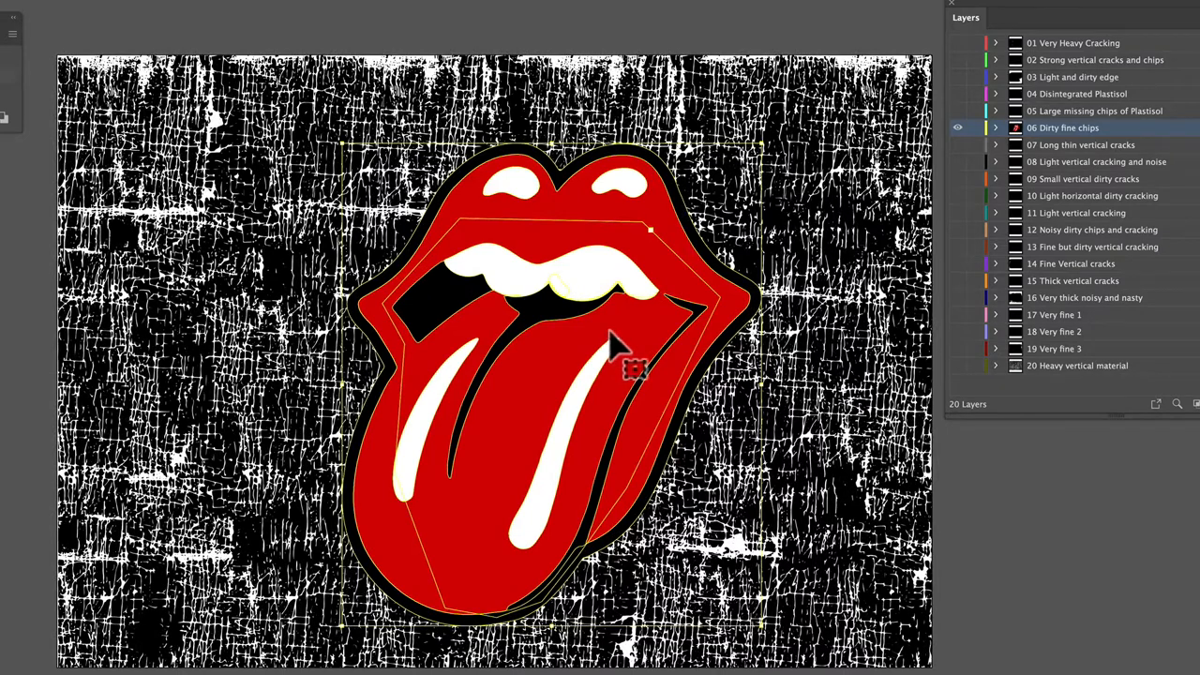
{"action": "right_click", "coordinate": [618, 347]}
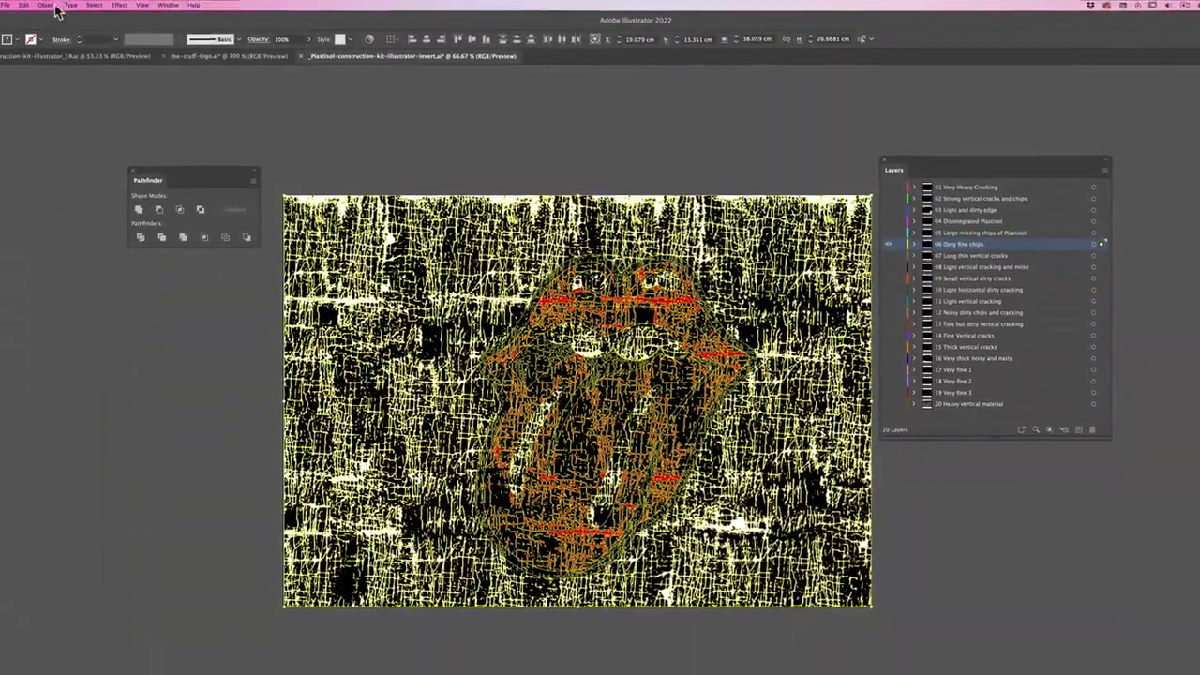
Make a clipping mask from the Dirty fine chips texture, accepting the complex-mask warning.
{"action": "left_click", "coordinate": [138, 6]}
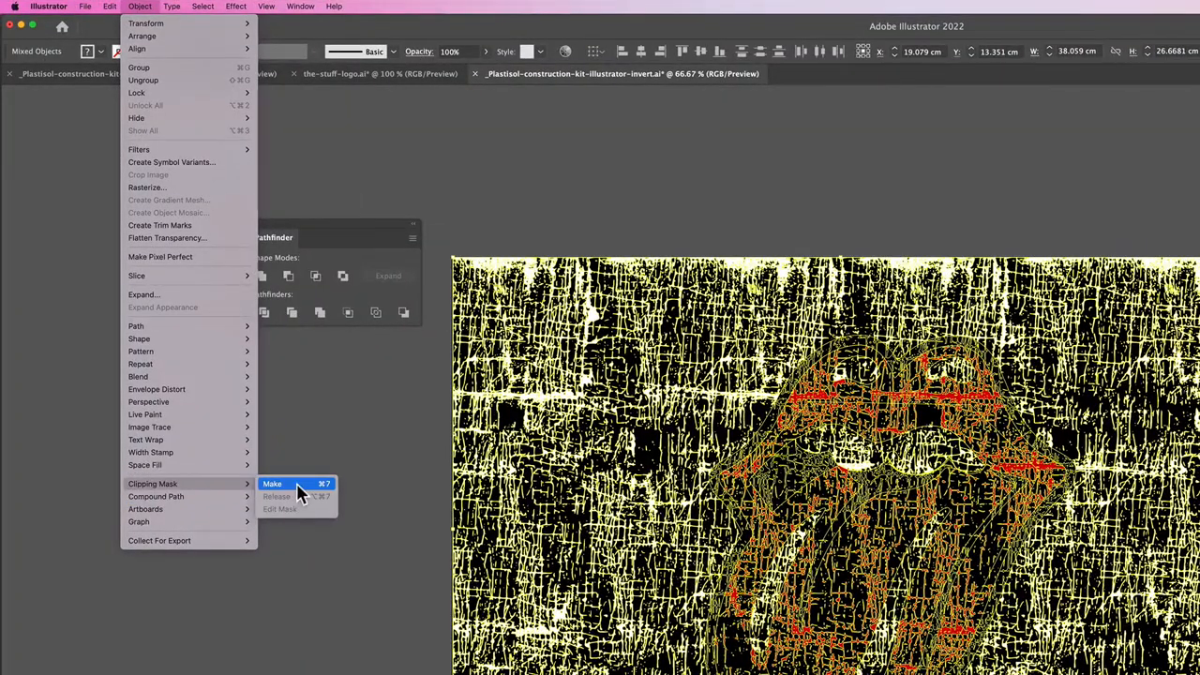
{"action": "left_click", "coordinate": [273, 484]}
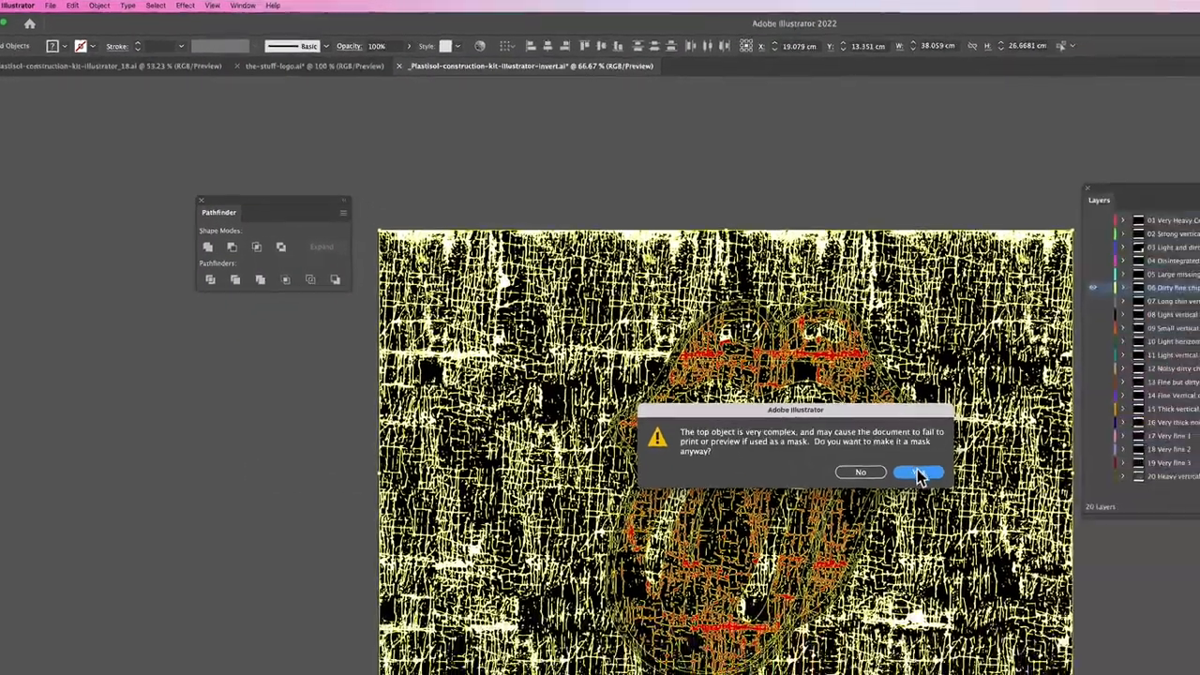
{"action": "left_click", "coordinate": [917, 471]}
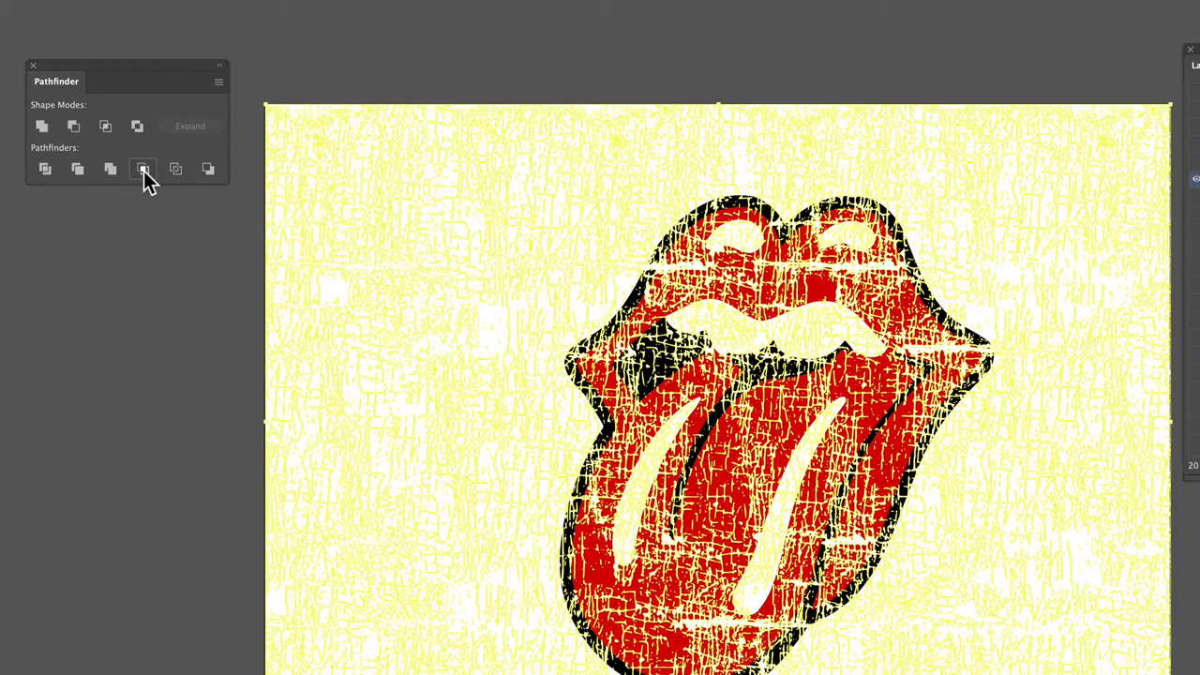
Crop the texture to the tongue shape with Pathfinder, then deselect.
{"action": "left_click", "coordinate": [144, 169]}
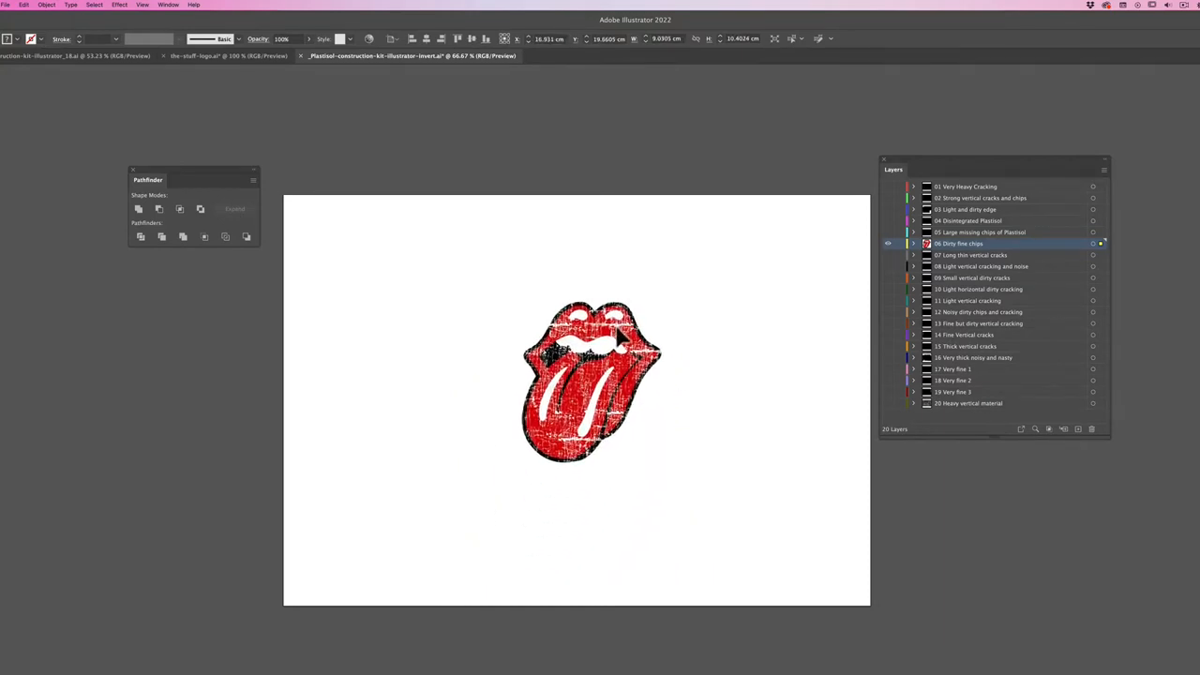
{"action": "left_click", "coordinate": [708, 395]}
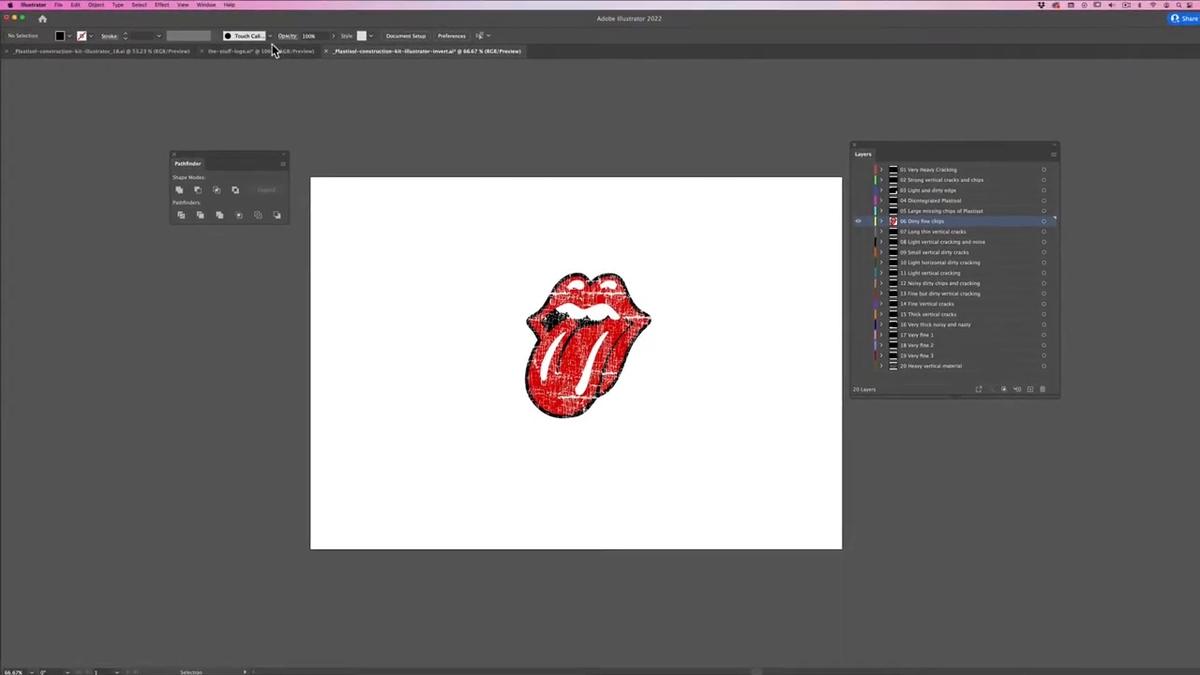
Copy The Stuff lettering from the logo document and return to the plastisol file.
{"action": "left_click", "coordinate": [260, 50]}
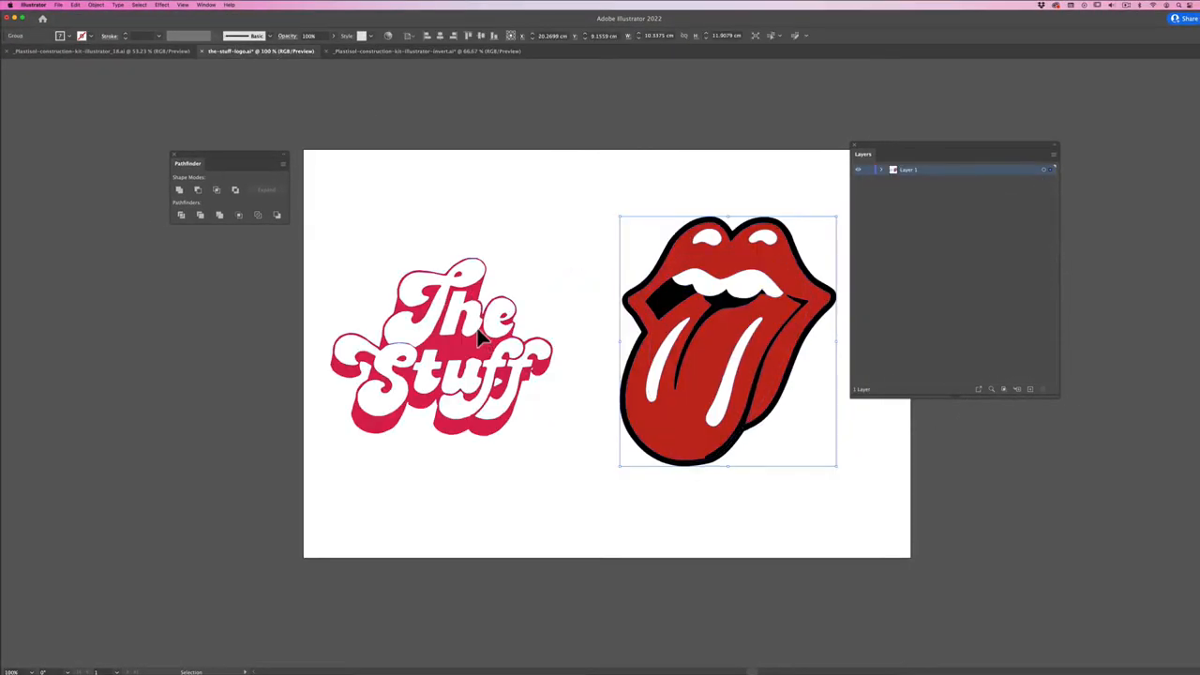
{"action": "key", "text": "cmd+c"}
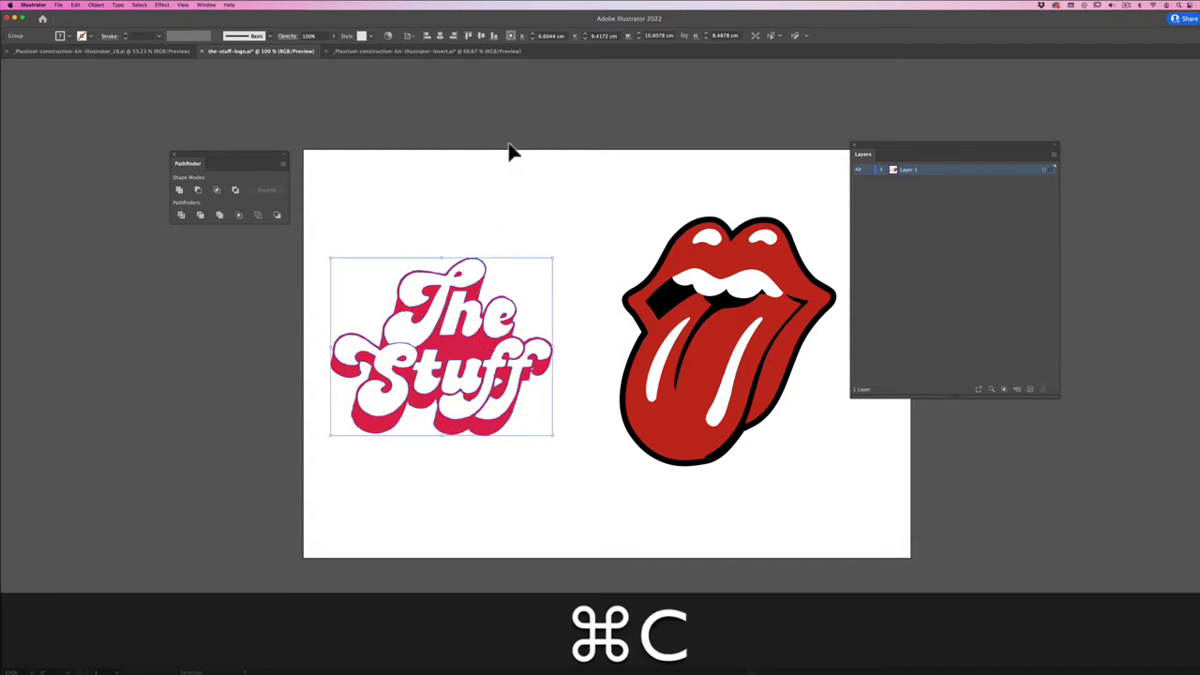
{"action": "left_click", "coordinate": [427, 50]}
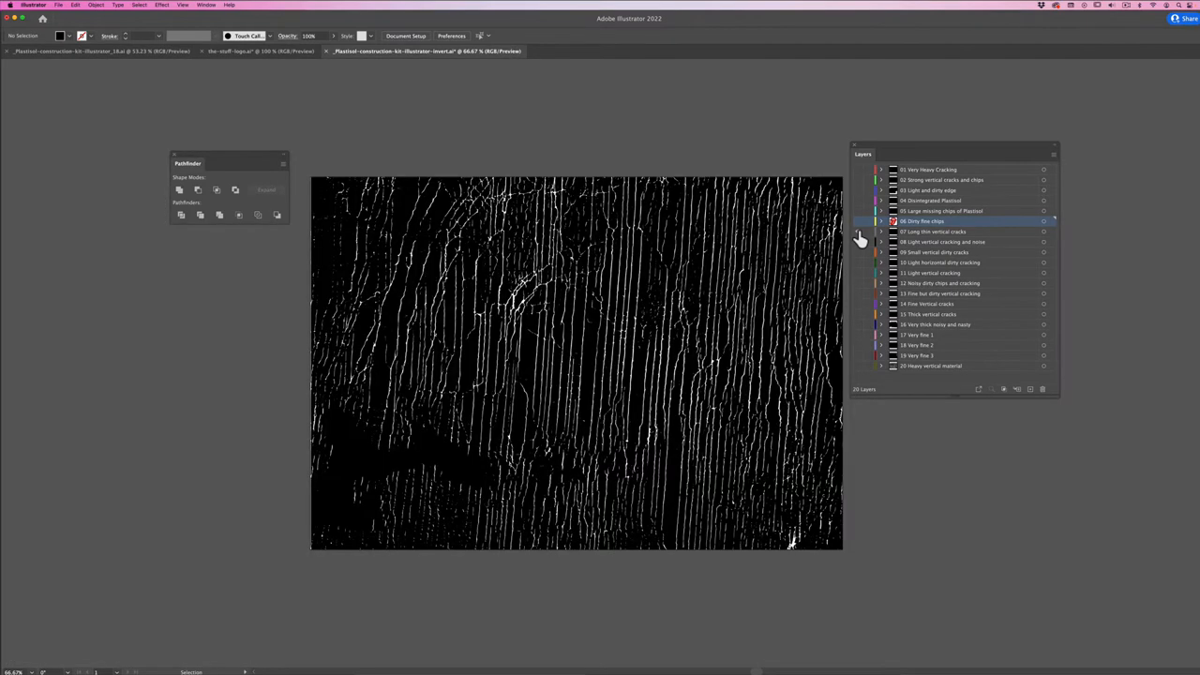
Paste The Stuff lettering onto the Long thin vertical cracks layer and send it behind.
{"action": "left_click", "coordinate": [932, 231]}
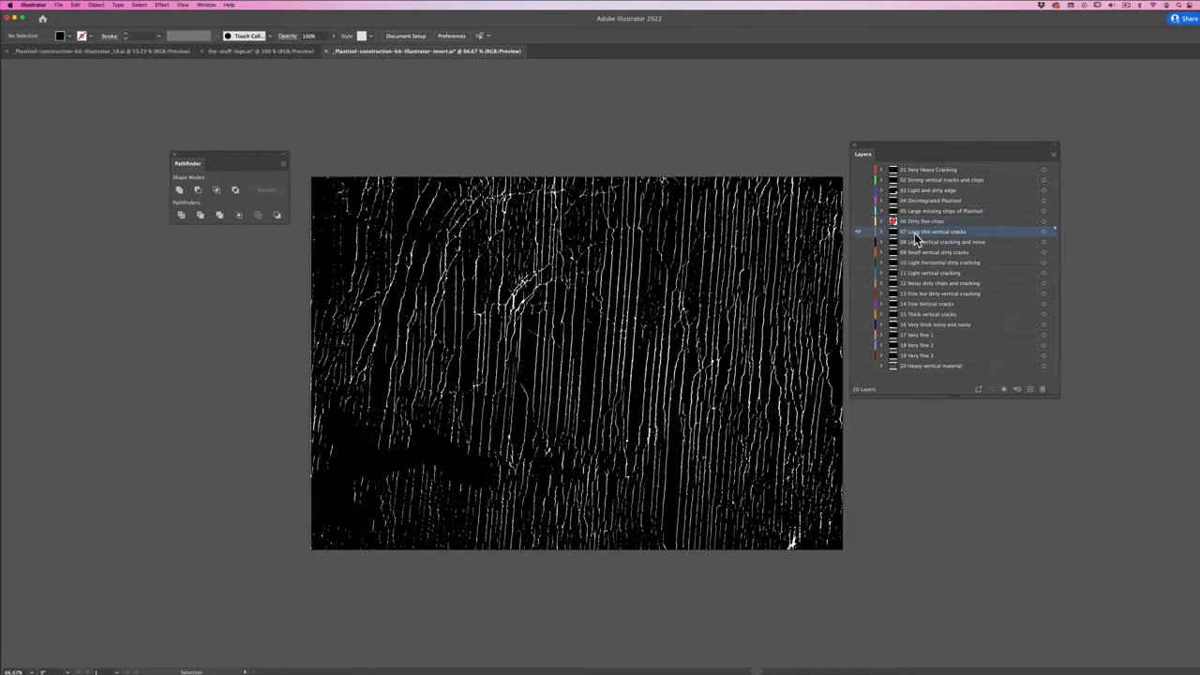
{"action": "key", "text": "cmd+v"}
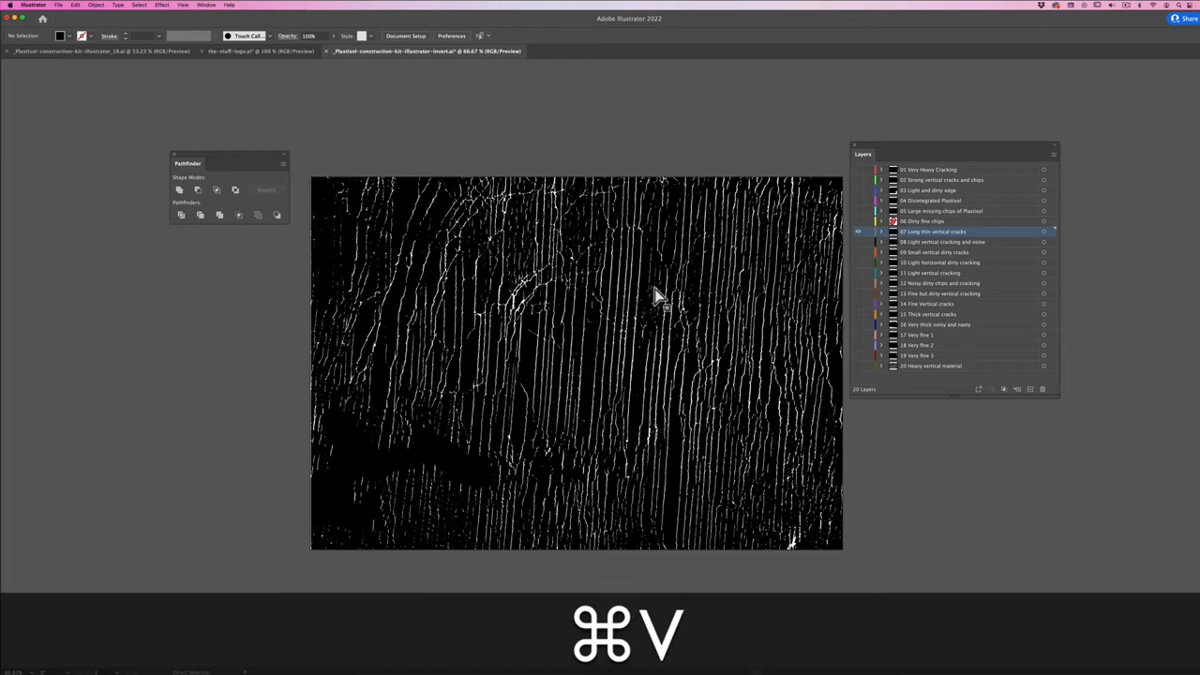
{"action": "key", "text": "cmd+v"}
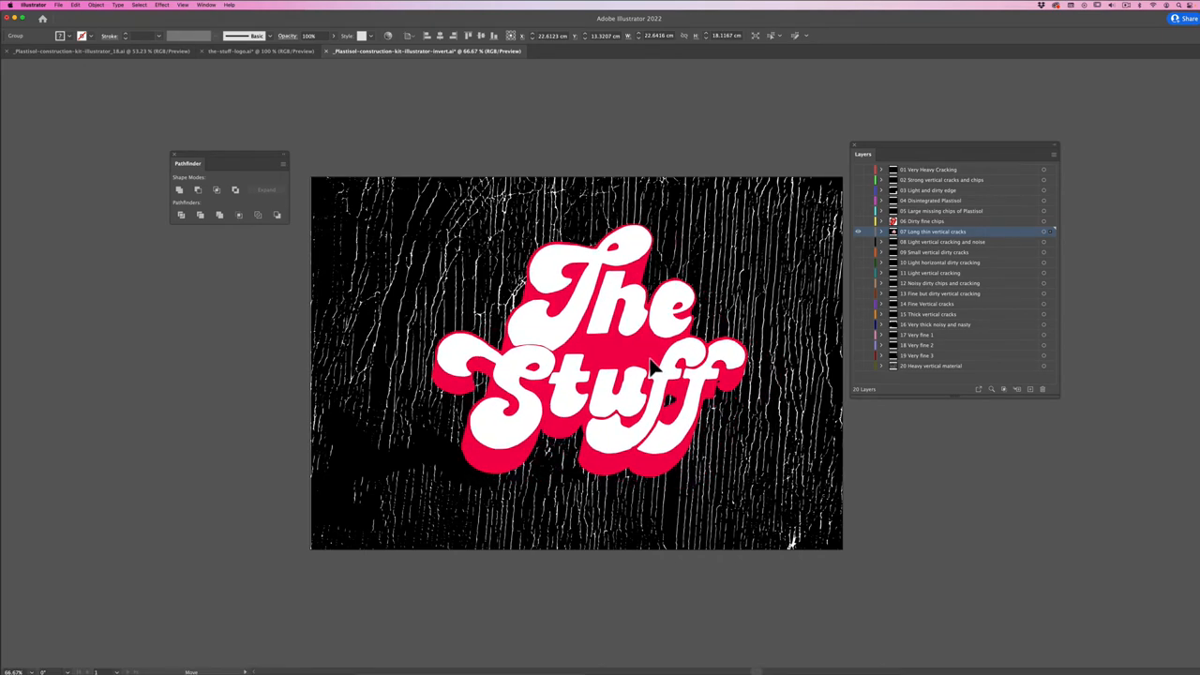
{"action": "right_click", "coordinate": [656, 365]}
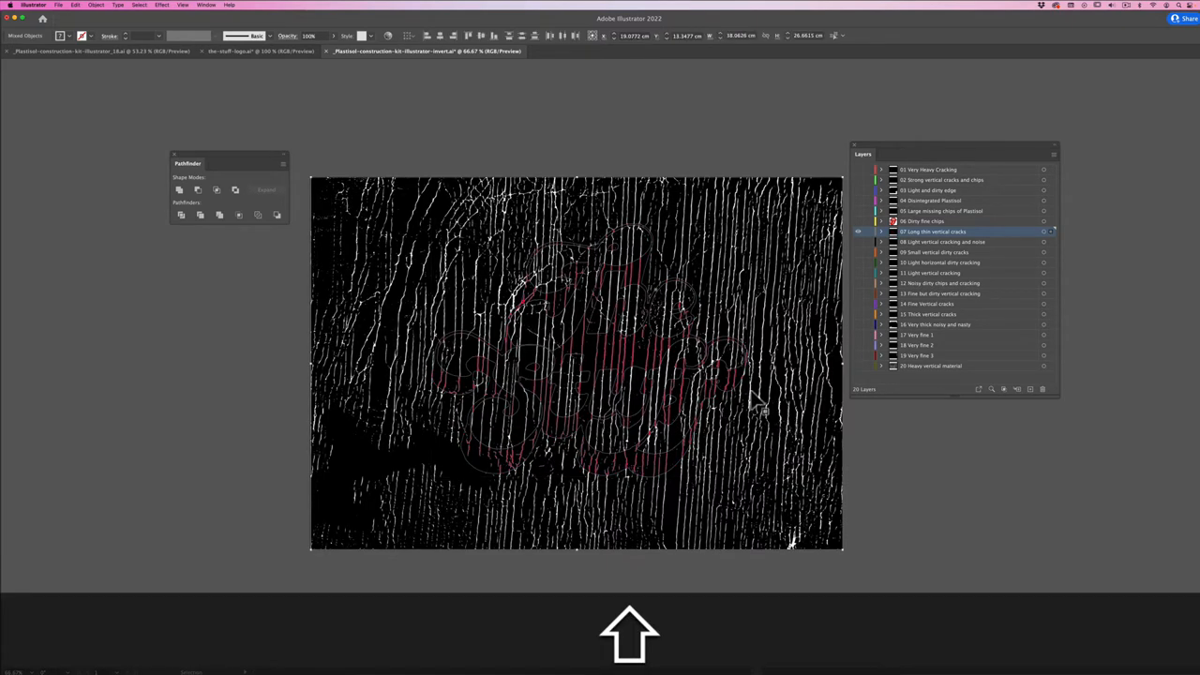
Mask The Stuff lettering with the vertical cracks texture, accepting the complex-mask warning.
{"action": "left_click", "coordinate": [96, 5]}
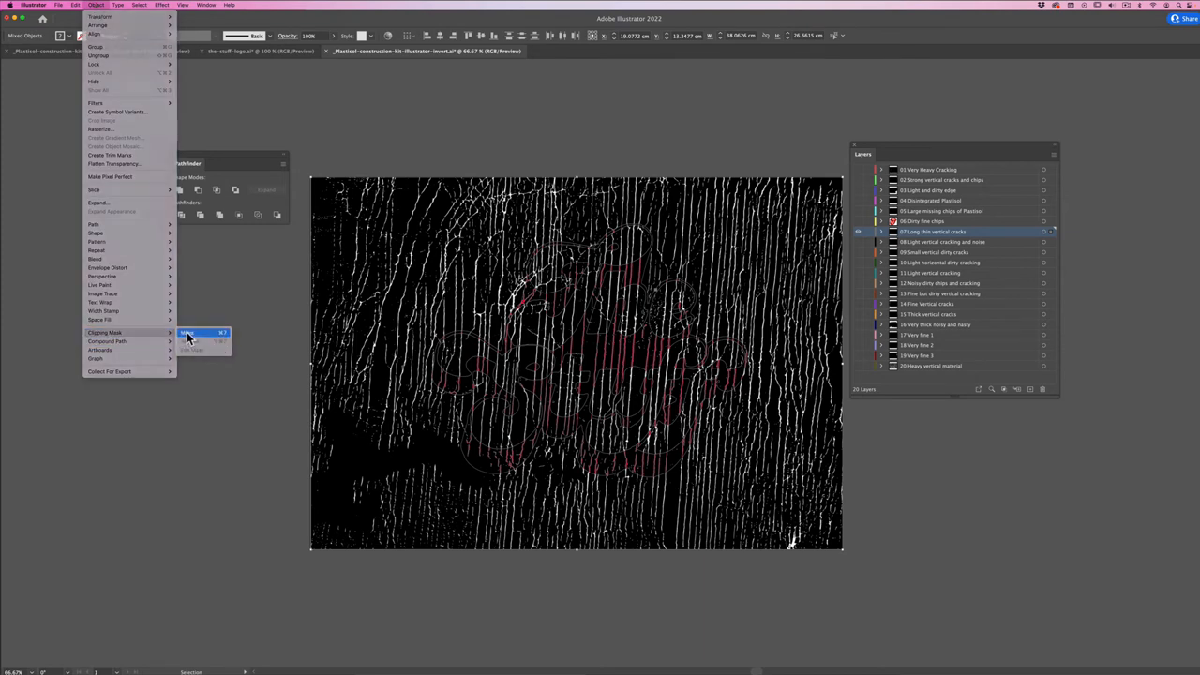
{"action": "left_click", "coordinate": [187, 334]}
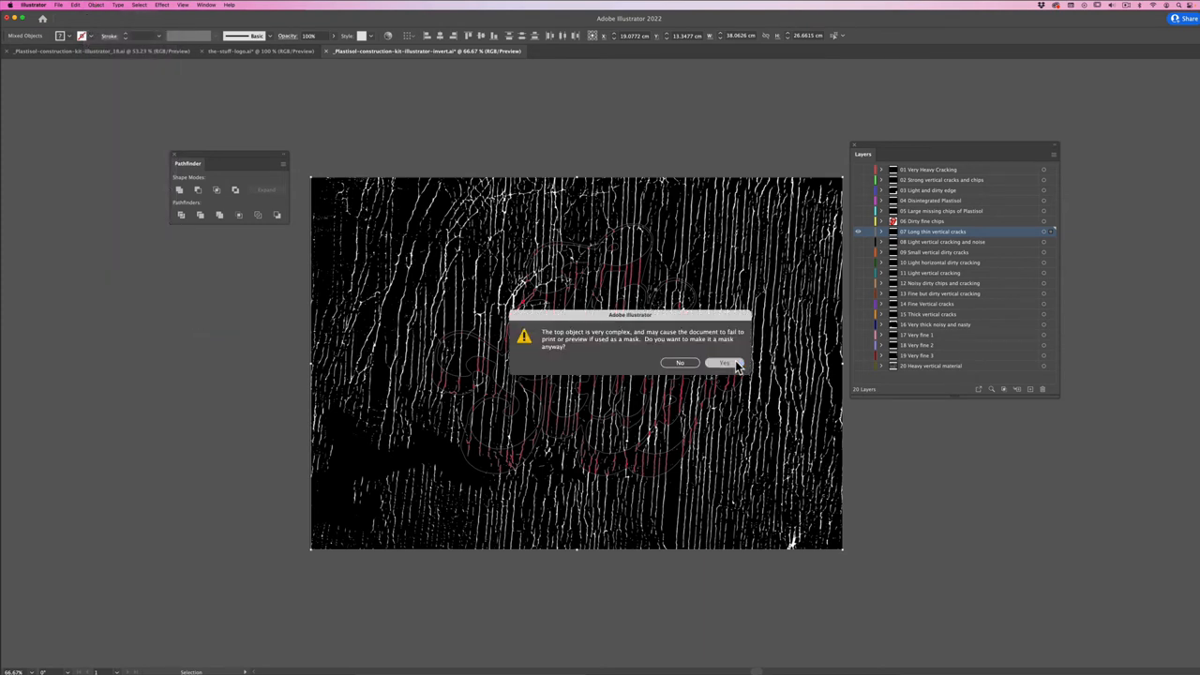
{"action": "left_click", "coordinate": [724, 363]}
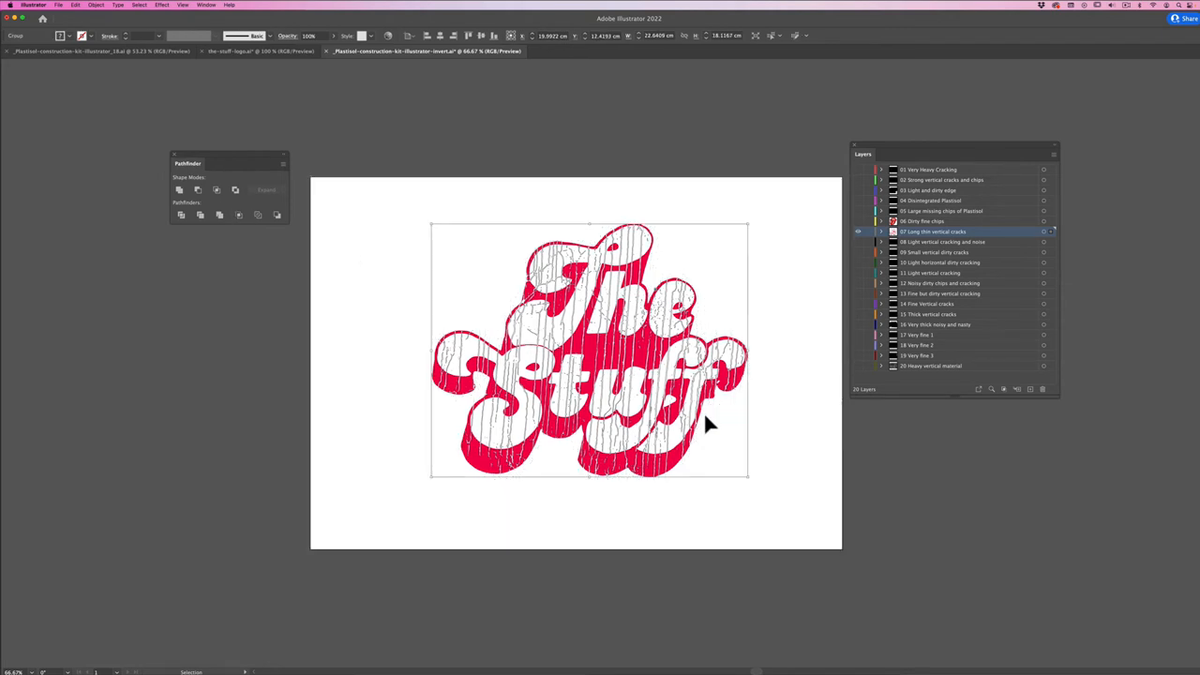
{"action": "mouse_move", "coordinate": [766, 448]}
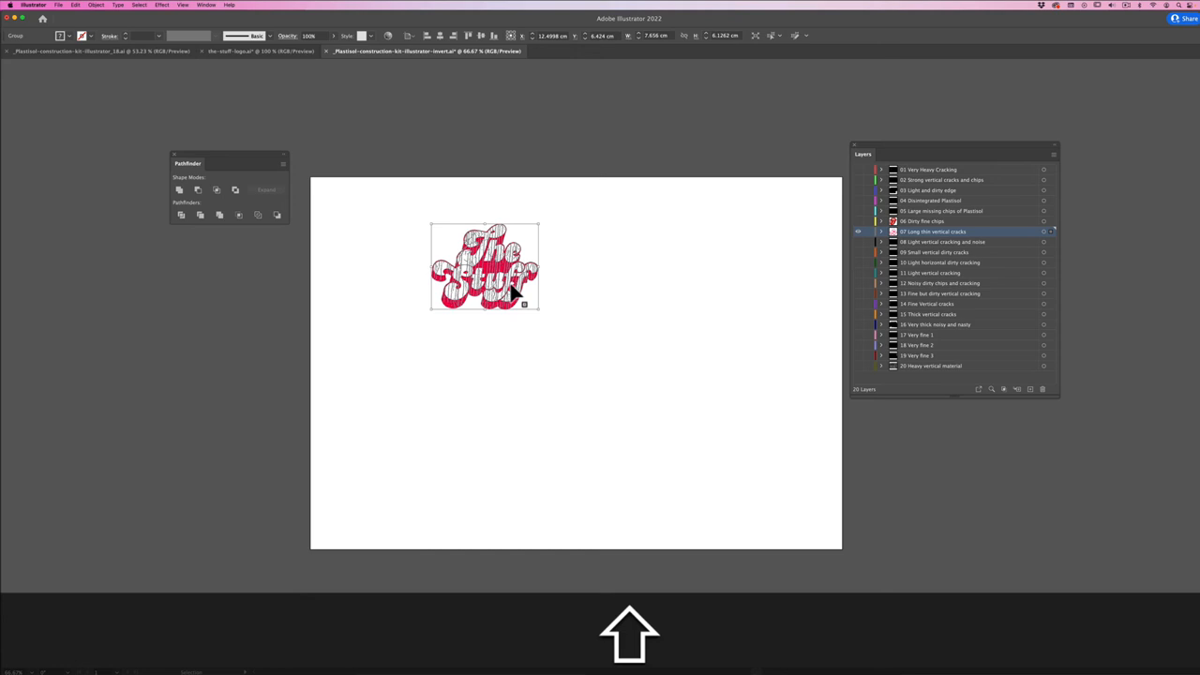
Move the cracked lettering to the page centre and zoom in to inspect it.
{"action": "left_click_drag", "start_coordinate": [484, 267], "coordinate": [586, 357]}
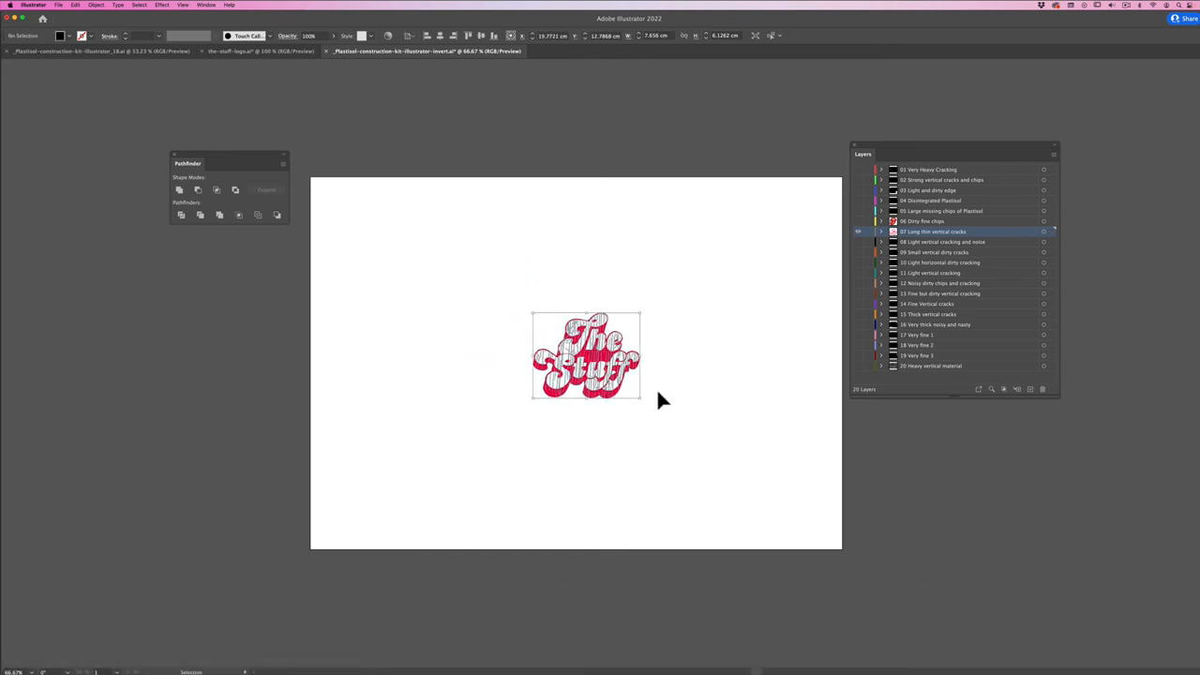
{"action": "key", "text": "cmd+="}
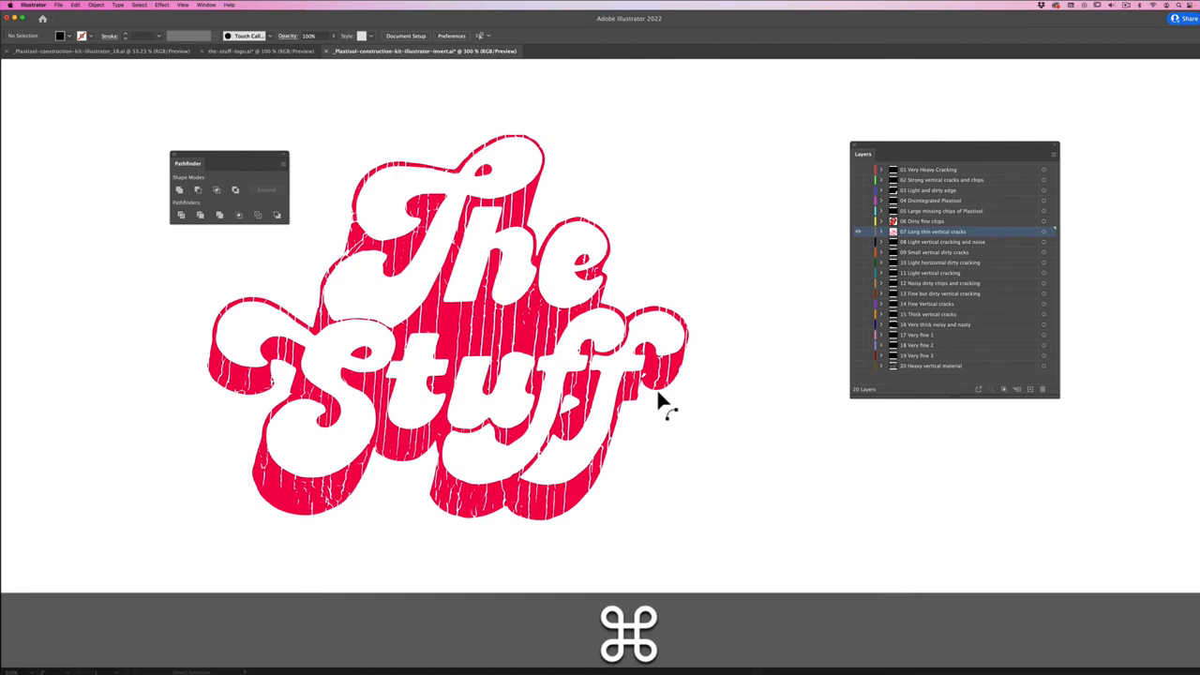
{"action": "key", "text": "cmd+-"}
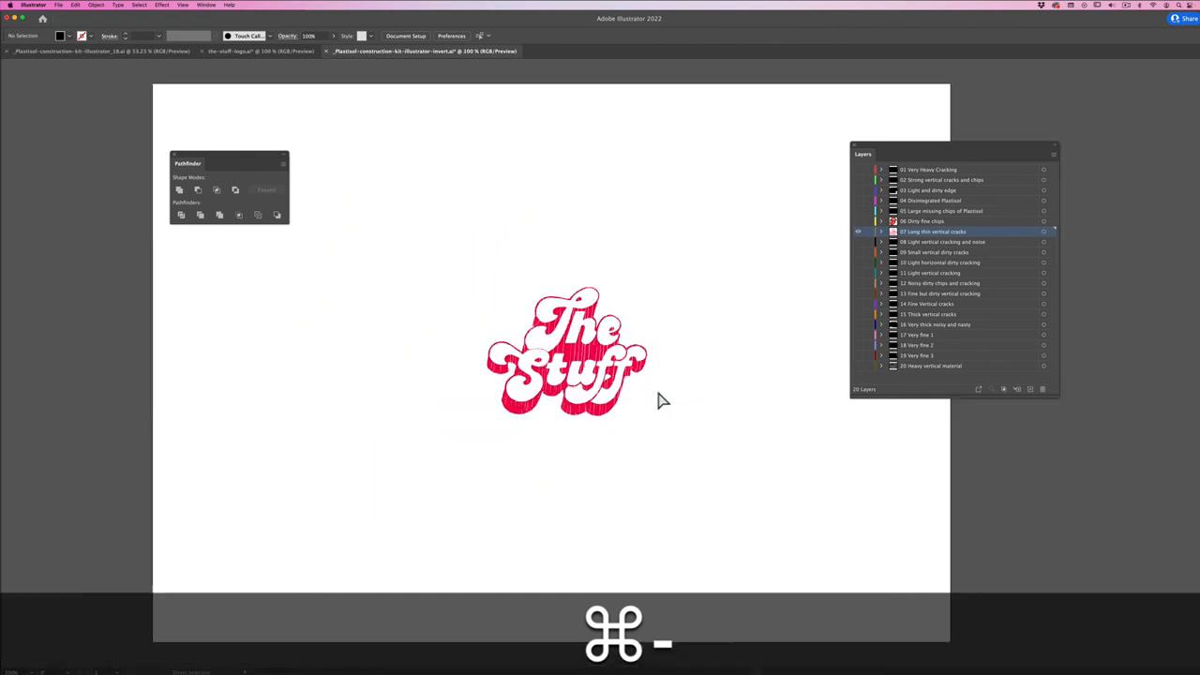